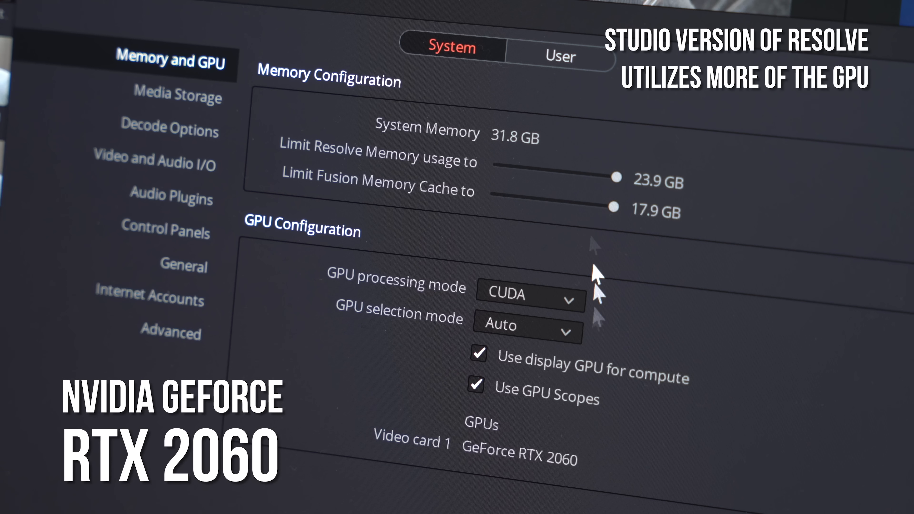
{"action": "mouse_move", "coordinate": [484, 446]}
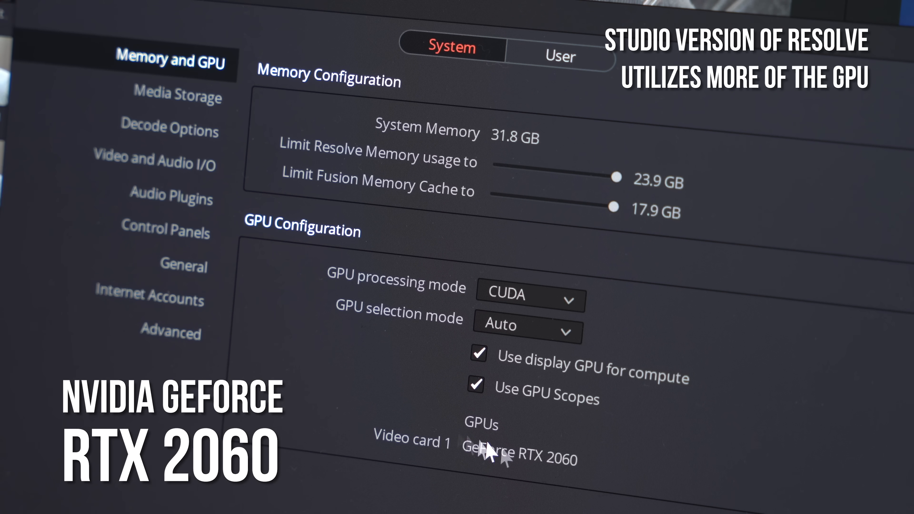
{"action": "mouse_move", "coordinate": [548, 466]}
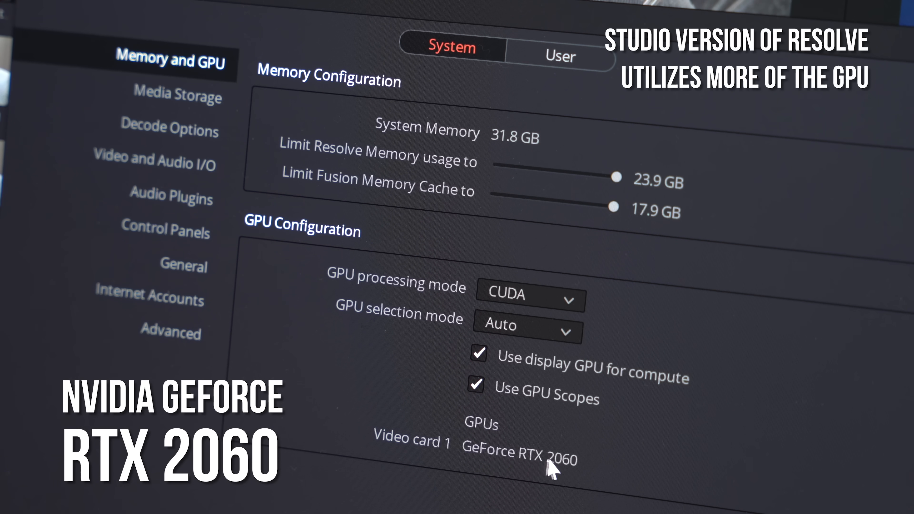
{"action": "mouse_move", "coordinate": [563, 452]}
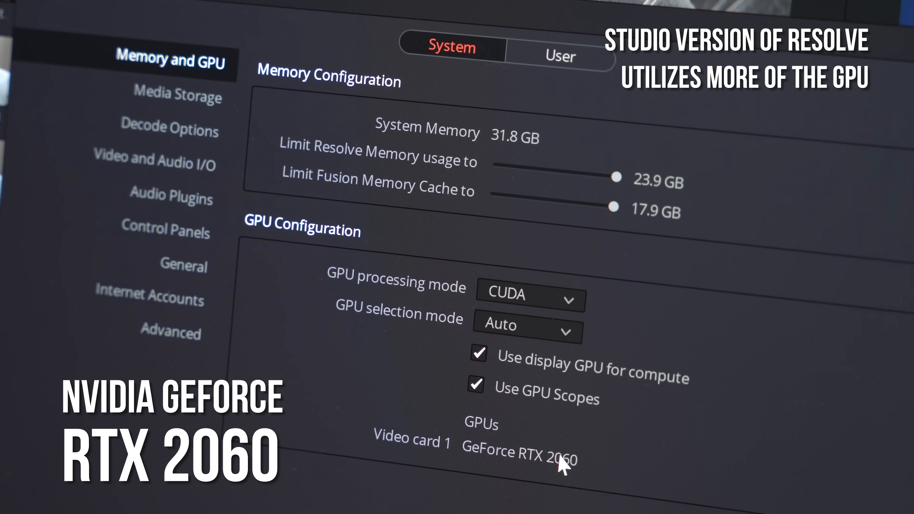
{"action": "mouse_move", "coordinate": [388, 434]}
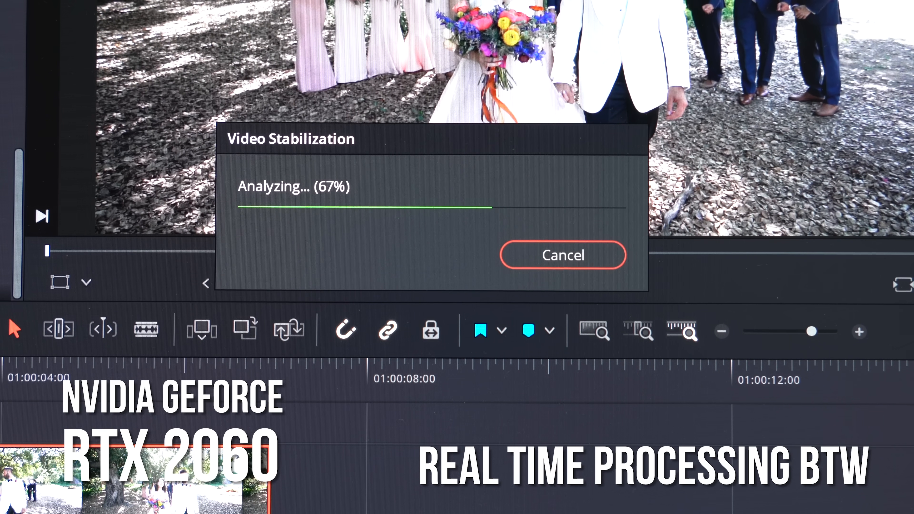
- Stabilize the wedding clip in perspective mode with zoom enabled, leading to the B-roll timeline
{"action": "left_click", "coordinate": [562, 255]}
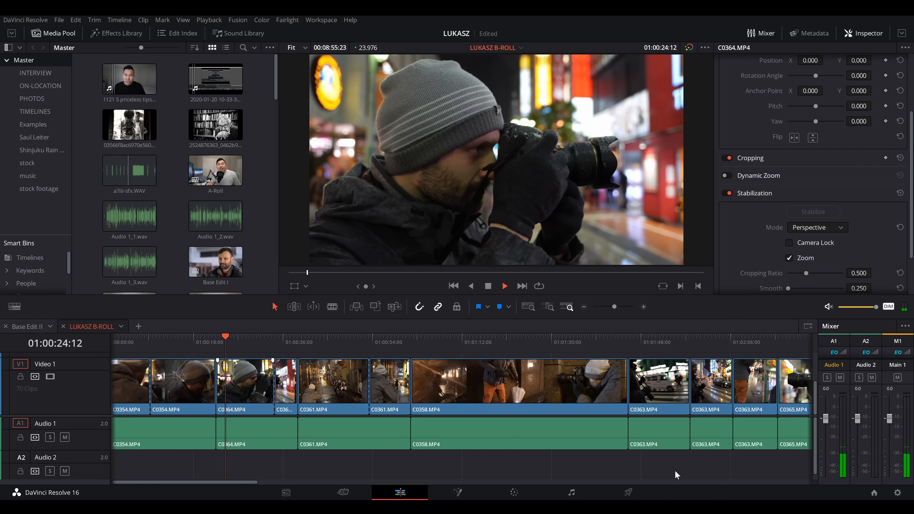